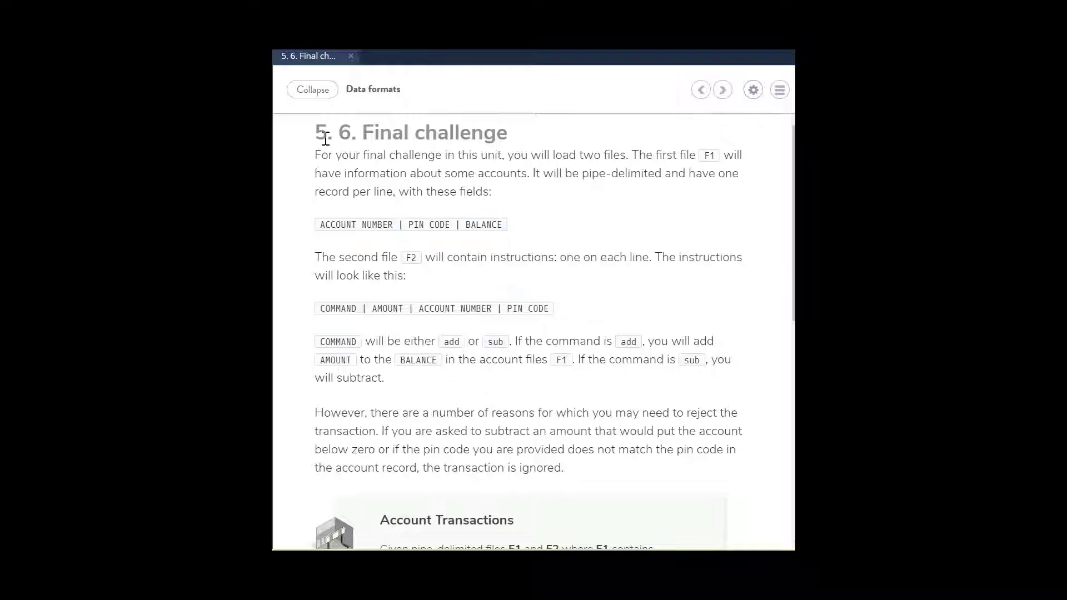
pyautogui.moveTo(340, 160)
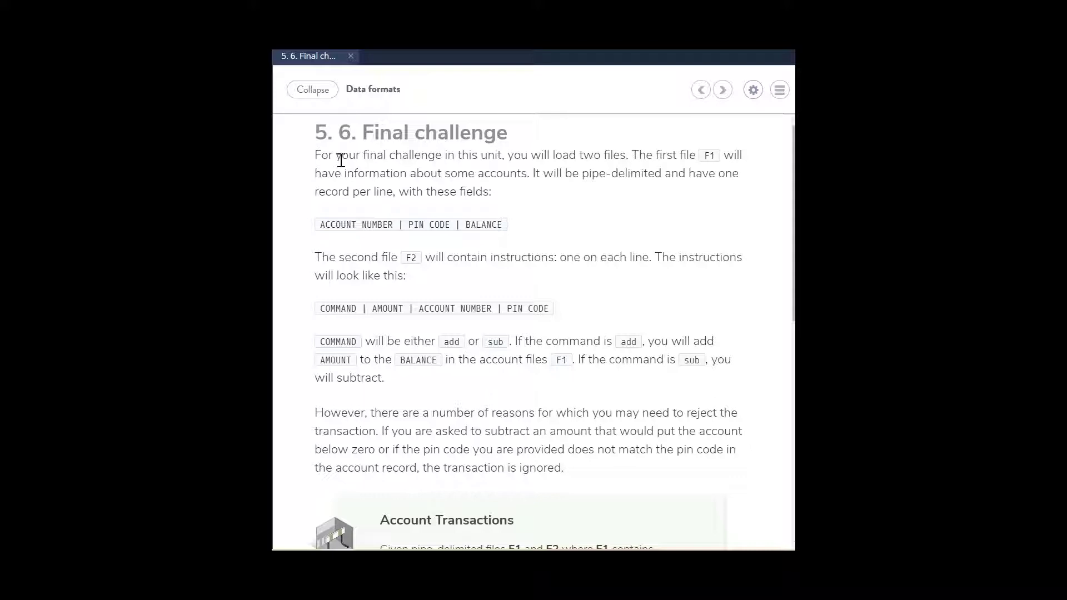
pyautogui.moveTo(394, 225)
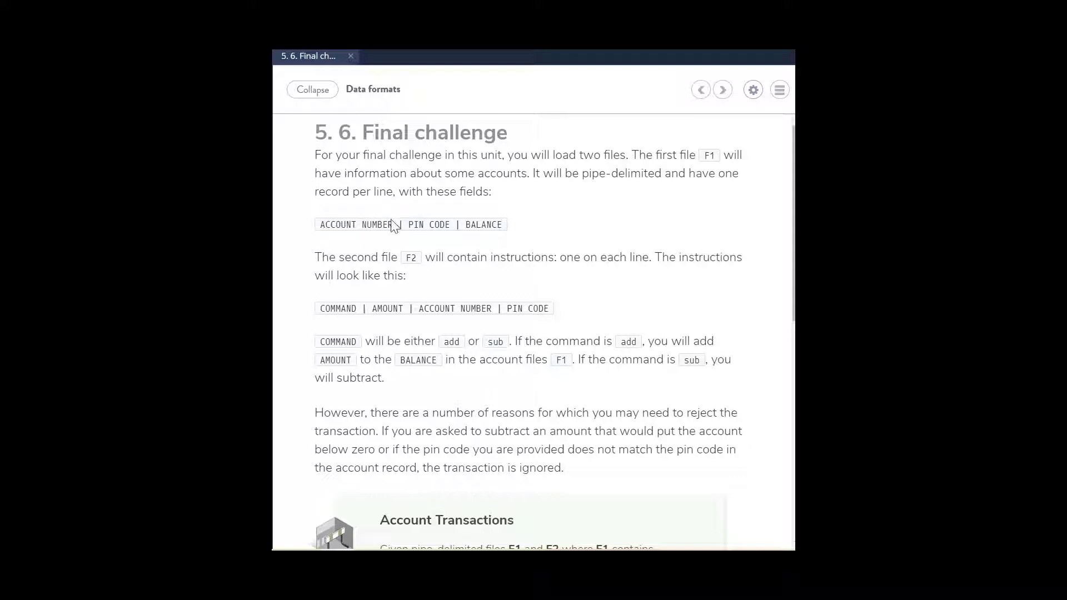
pyautogui.moveTo(401, 219)
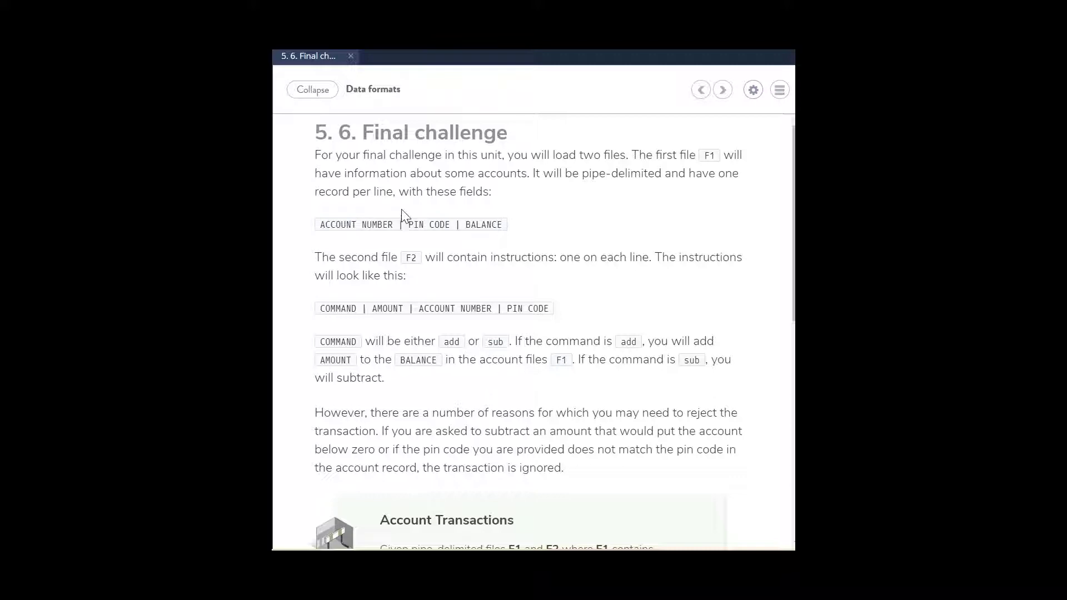
pyautogui.moveTo(427, 223)
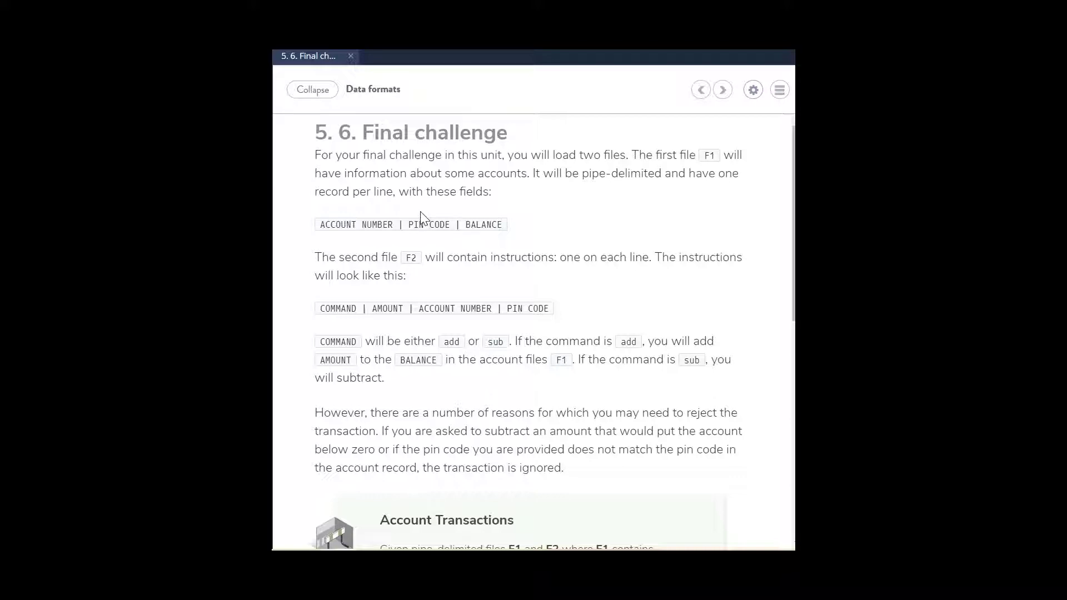
pyautogui.moveTo(419, 210)
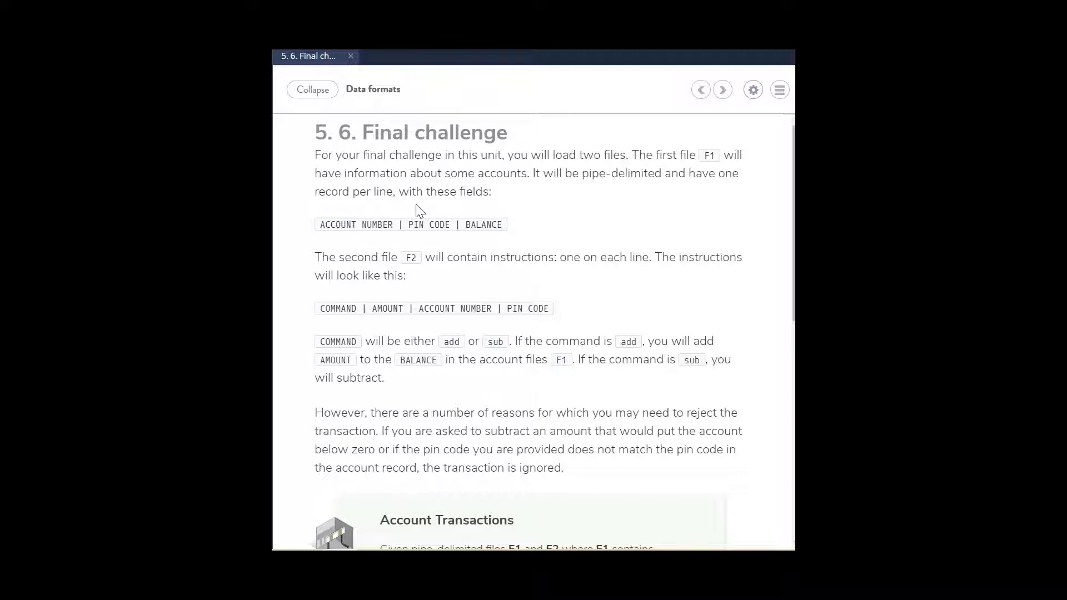
pyautogui.moveTo(424, 200)
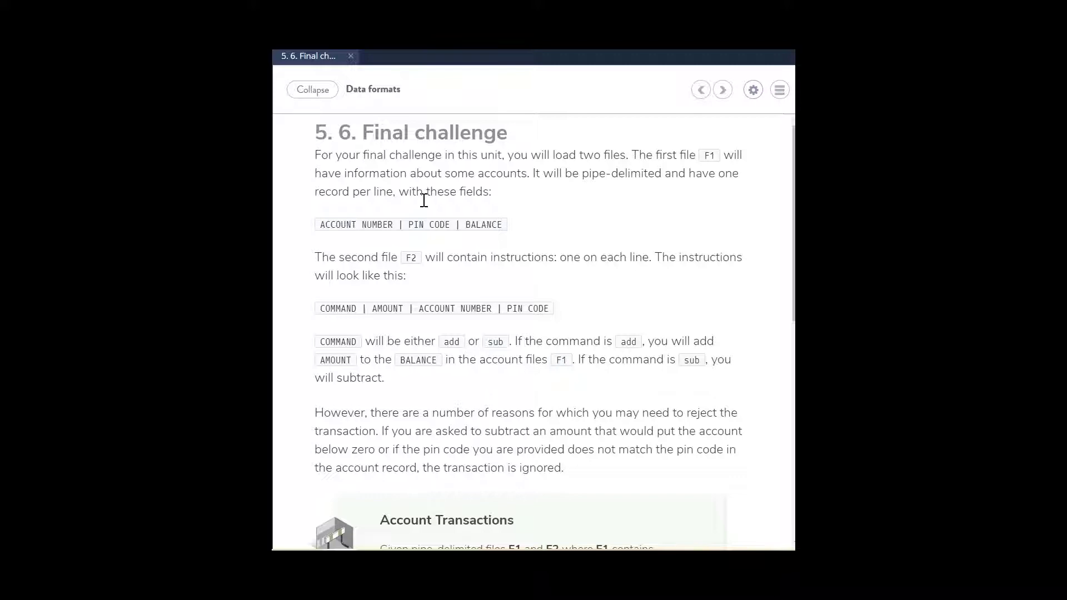
pyautogui.moveTo(398, 219)
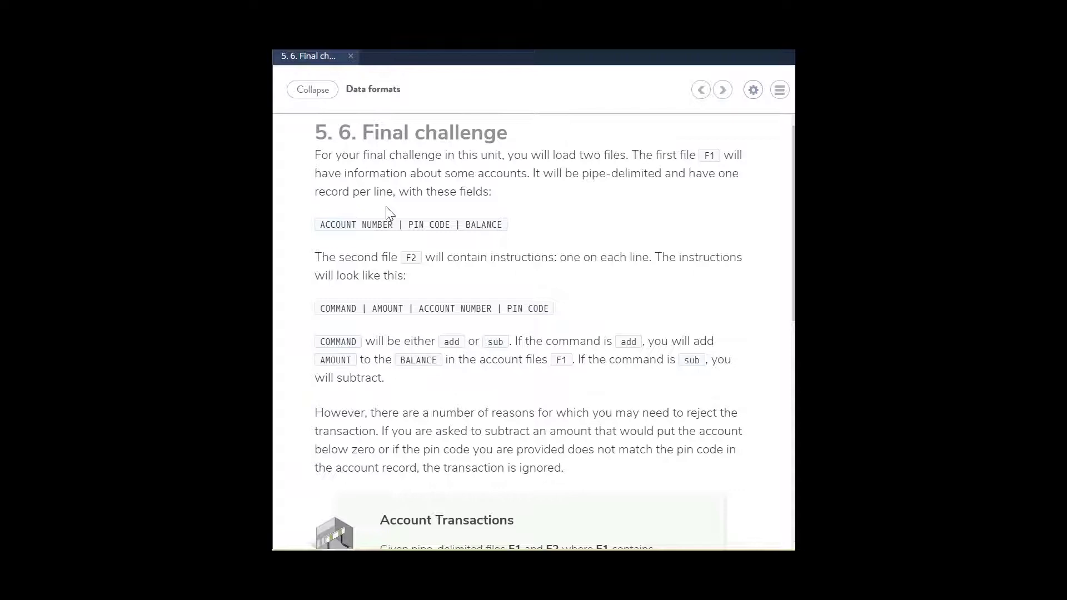
pyautogui.moveTo(390, 199)
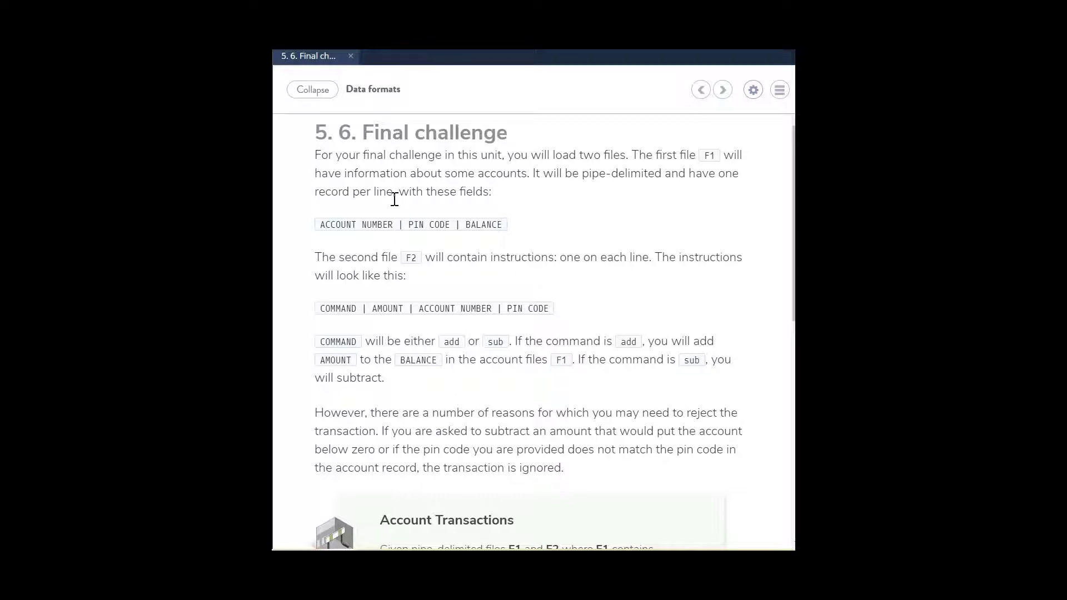
pyautogui.moveTo(403, 198)
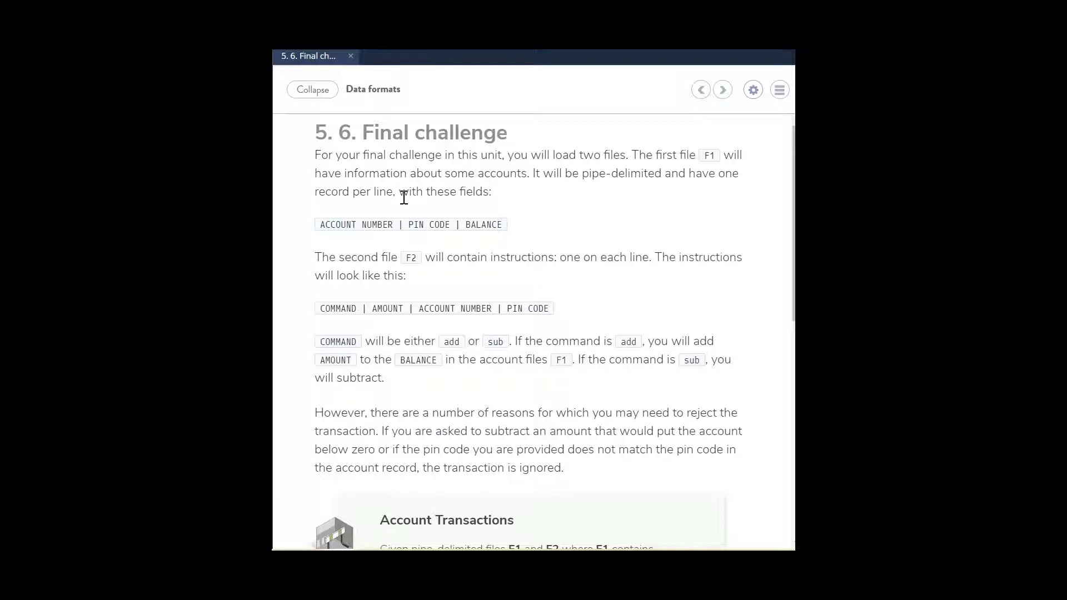